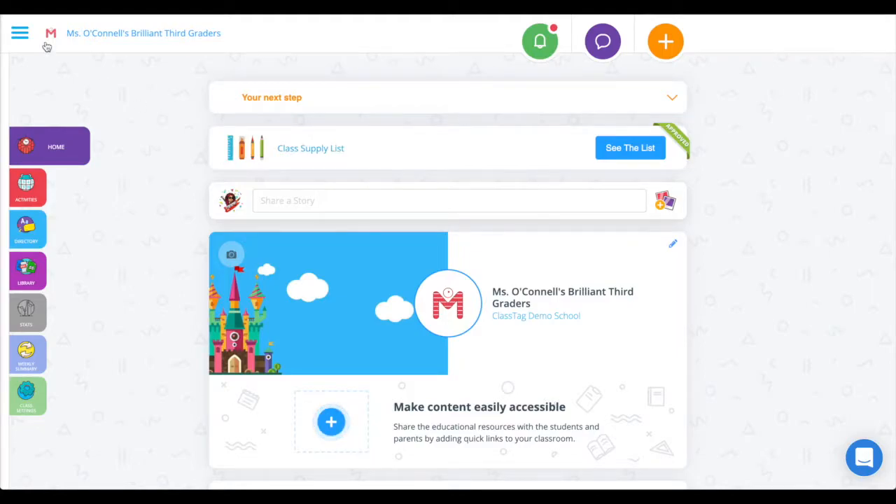
Step: Go to Account Settings through the hamburger side menu
{"action": "left_click", "coordinate": [19, 33]}
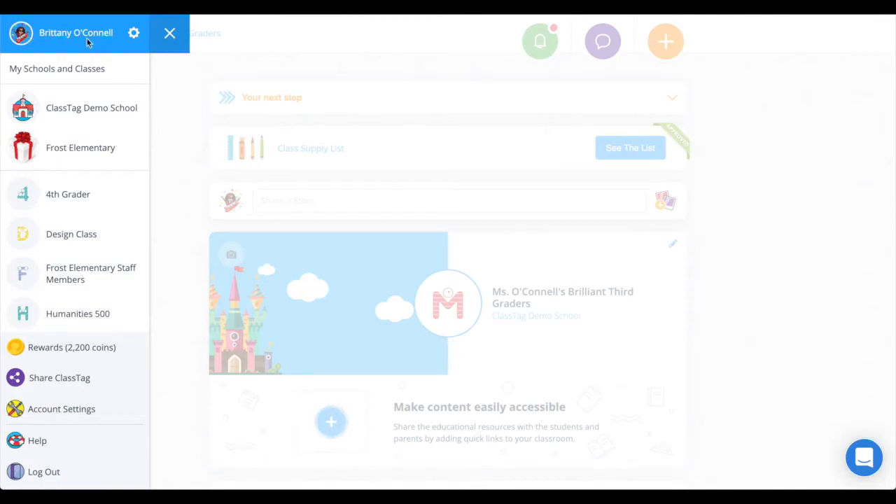
{"action": "mouse_move", "coordinate": [72, 234]}
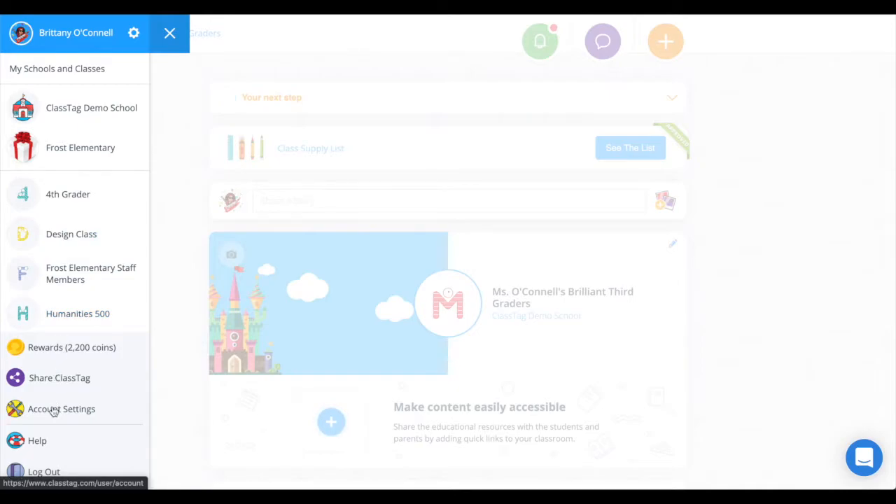
{"action": "left_click", "coordinate": [61, 409]}
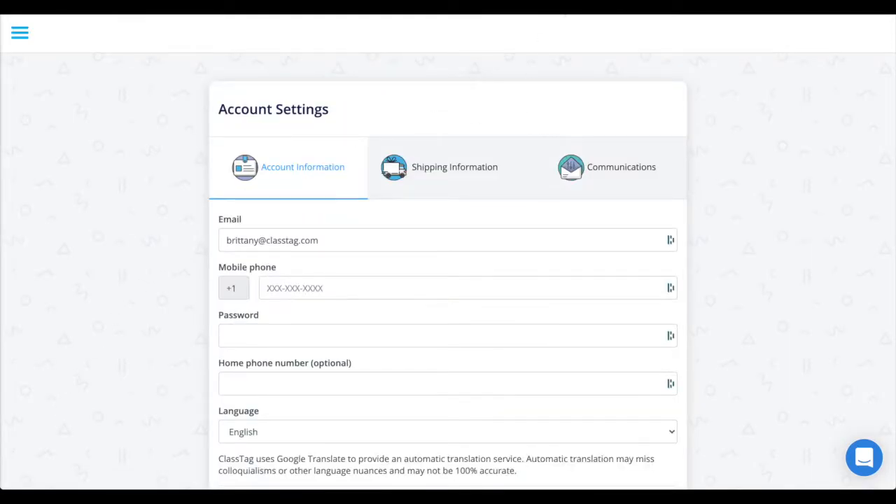
{"action": "scroll", "scroll_direction": "down", "scroll_amount": 3}
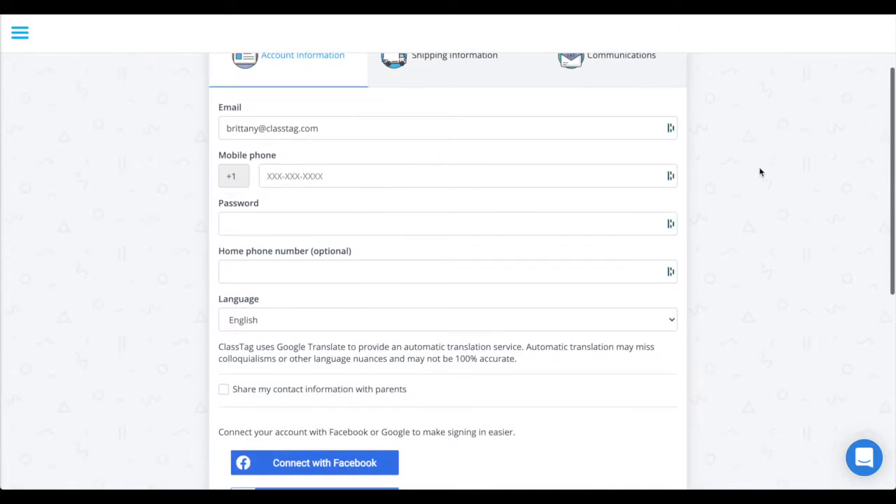
{"action": "scroll", "scroll_direction": "down", "scroll_amount": 3}
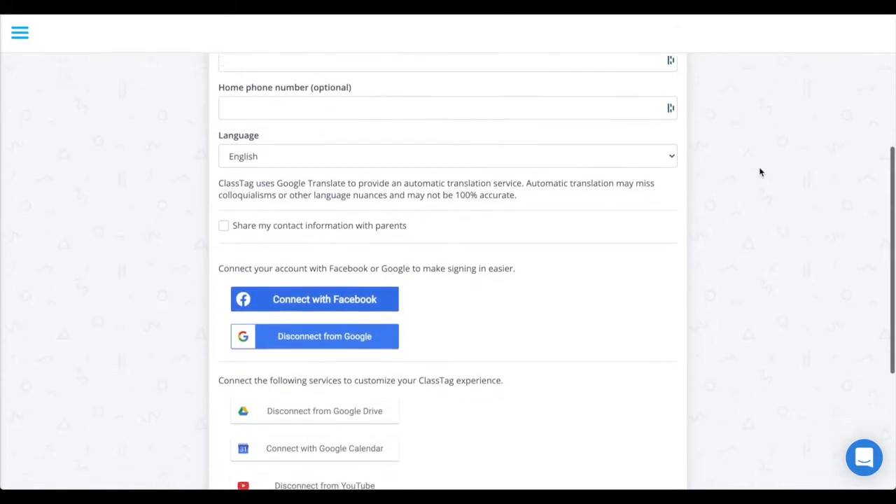
{"action": "scroll", "scroll_direction": "down", "scroll_amount": 3}
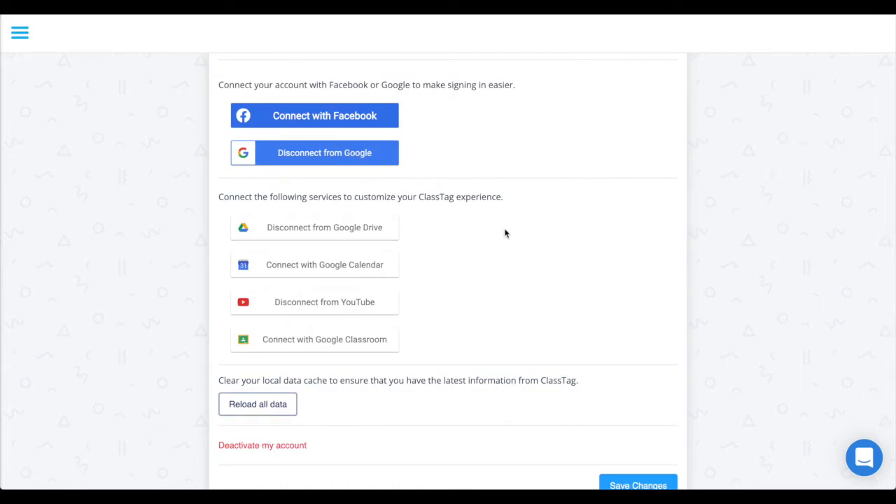
{"action": "mouse_move", "coordinate": [411, 268]}
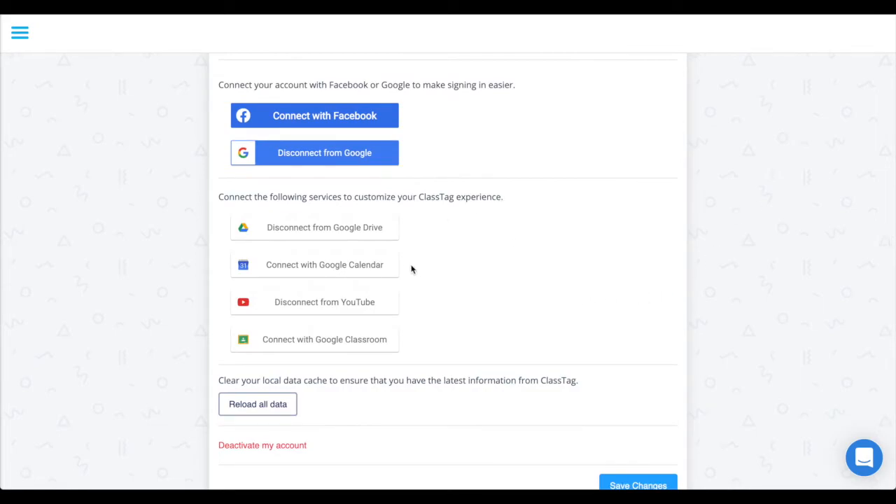
{"action": "mouse_move", "coordinate": [310, 345]}
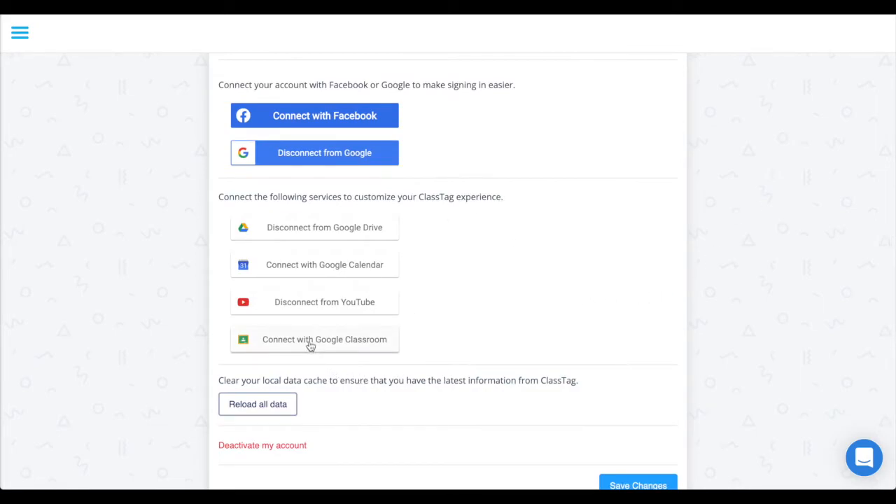
Step: Connect Google Classroom using the school Google account and allow ClassTag access
{"action": "left_click", "coordinate": [313, 340]}
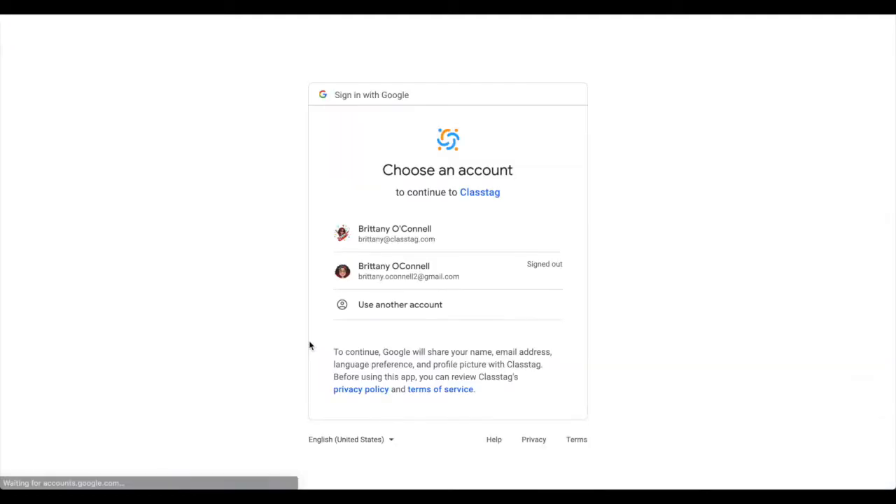
{"action": "mouse_move", "coordinate": [456, 232]}
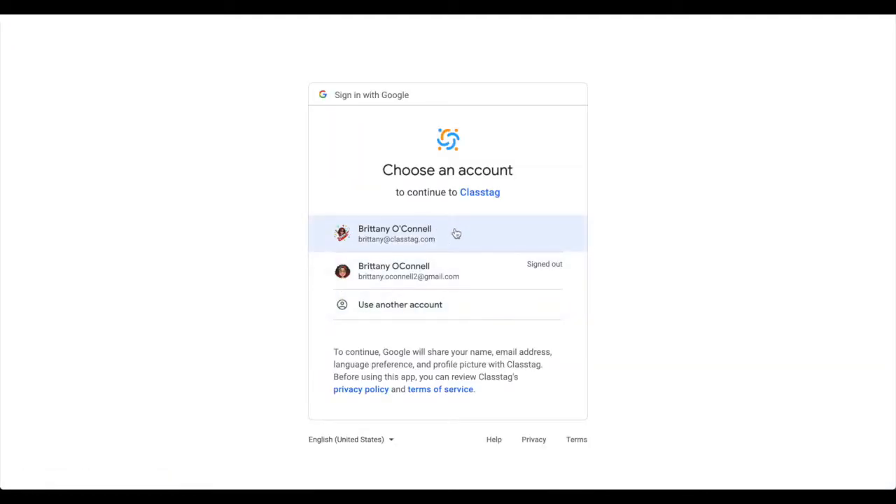
{"action": "left_click", "coordinate": [422, 233]}
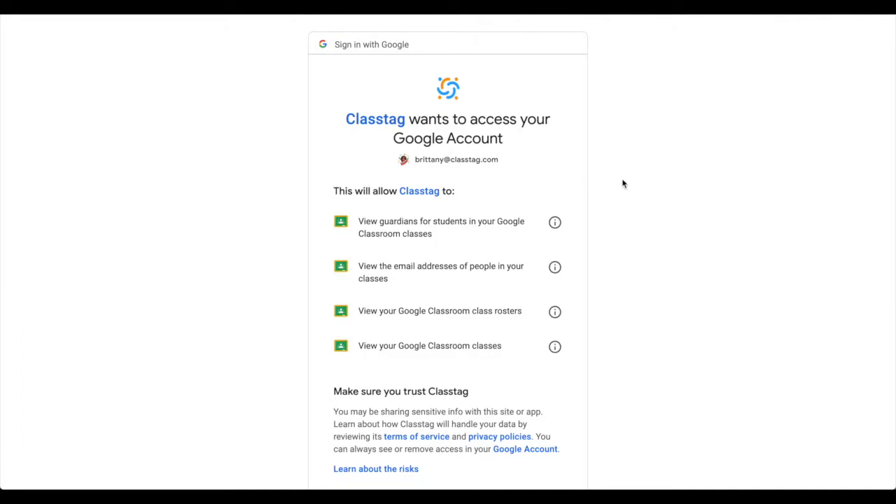
{"action": "scroll", "scroll_direction": "down", "scroll_amount": 3}
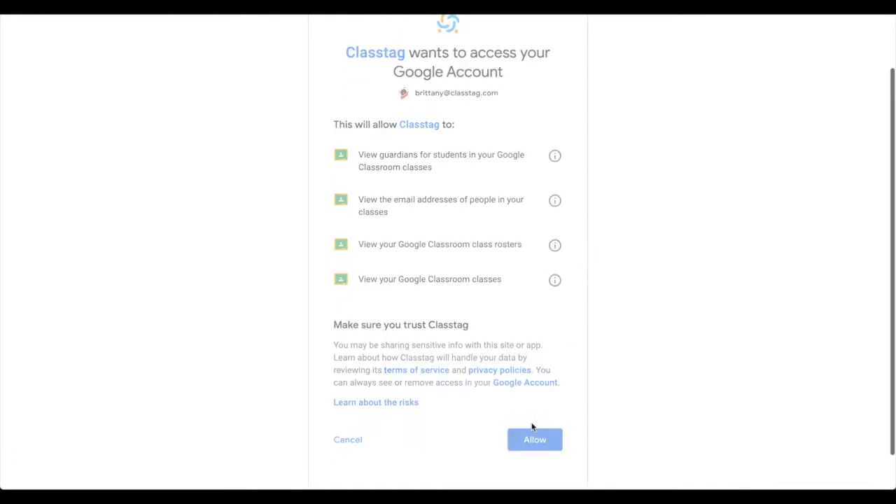
{"action": "left_click", "coordinate": [535, 440]}
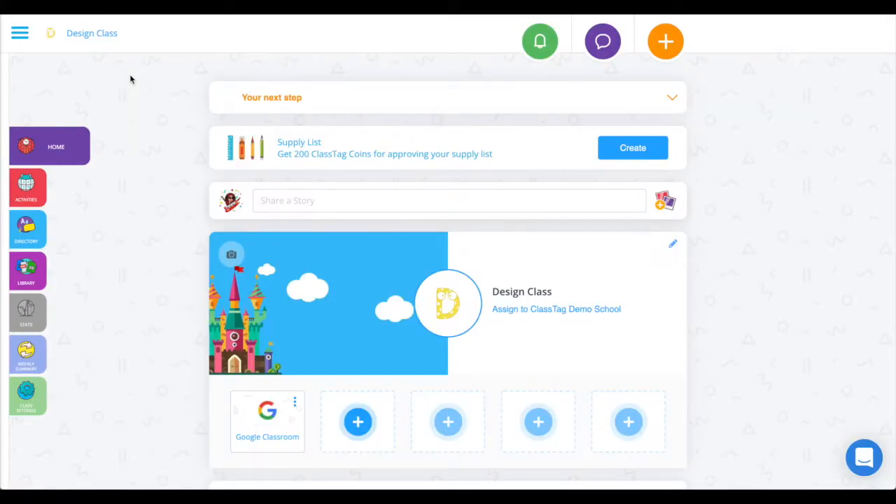
Step: Choose Add New Class from the hamburger side menu
{"action": "left_click", "coordinate": [19, 33]}
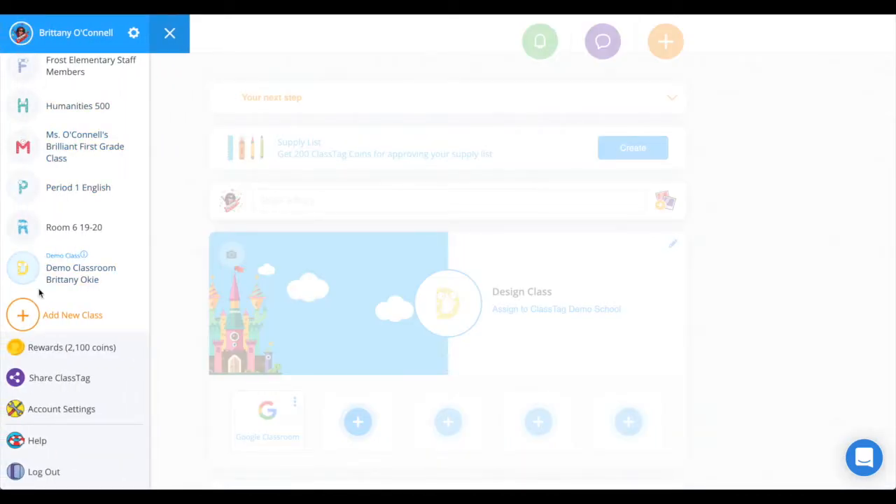
{"action": "mouse_move", "coordinate": [26, 321]}
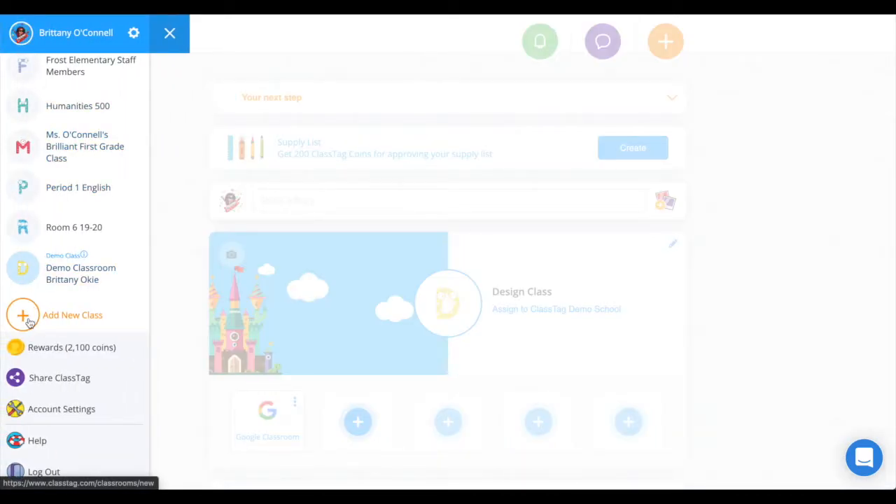
{"action": "left_click", "coordinate": [23, 315]}
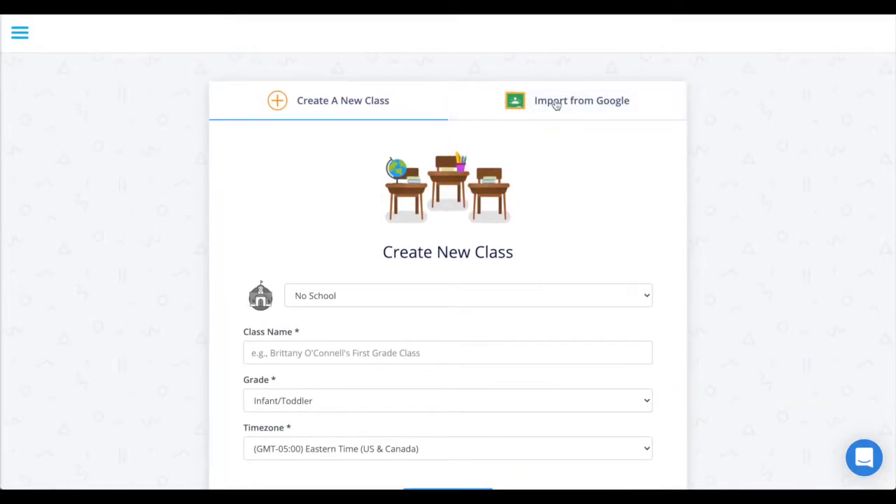
Step: On the Import from Google tab, select ClassTag Demo School and 3rd grade
{"action": "left_click", "coordinate": [582, 101]}
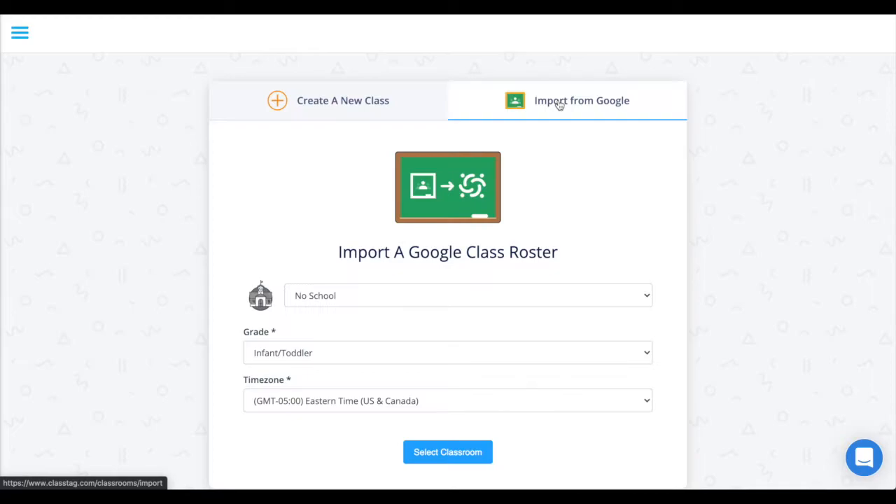
{"action": "scroll", "scroll_direction": "down", "scroll_amount": 3}
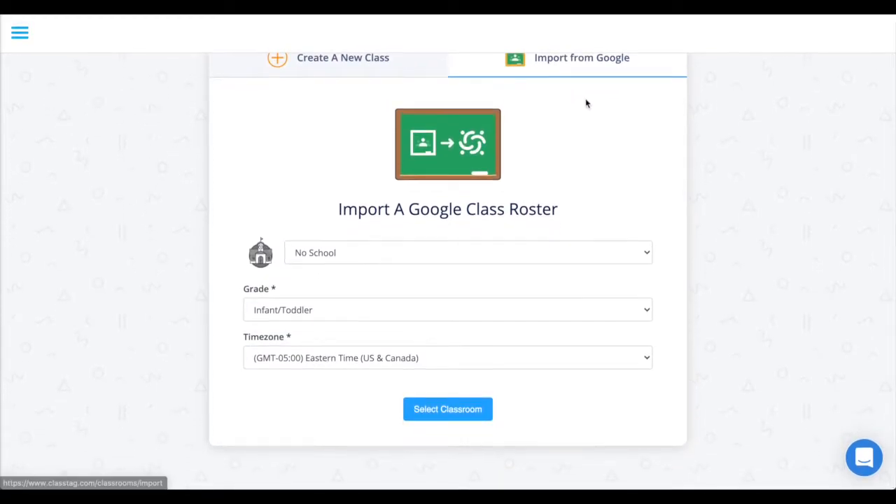
{"action": "left_click", "coordinate": [468, 252]}
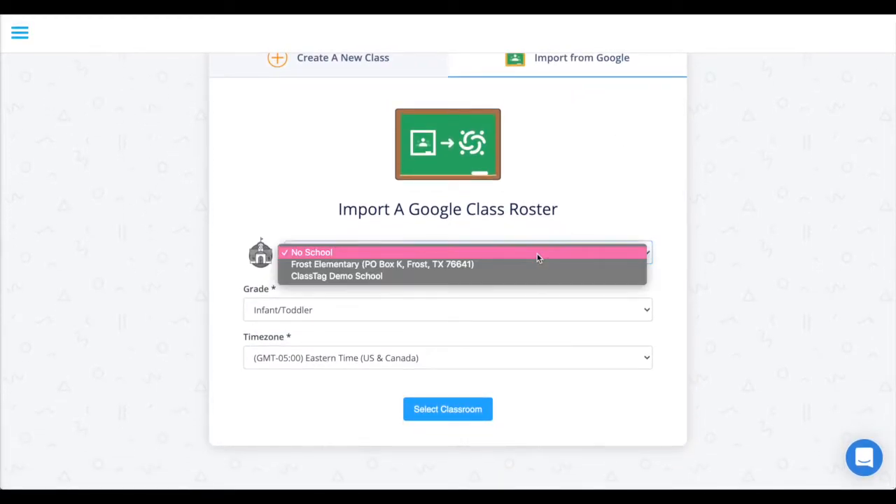
{"action": "mouse_move", "coordinate": [530, 275]}
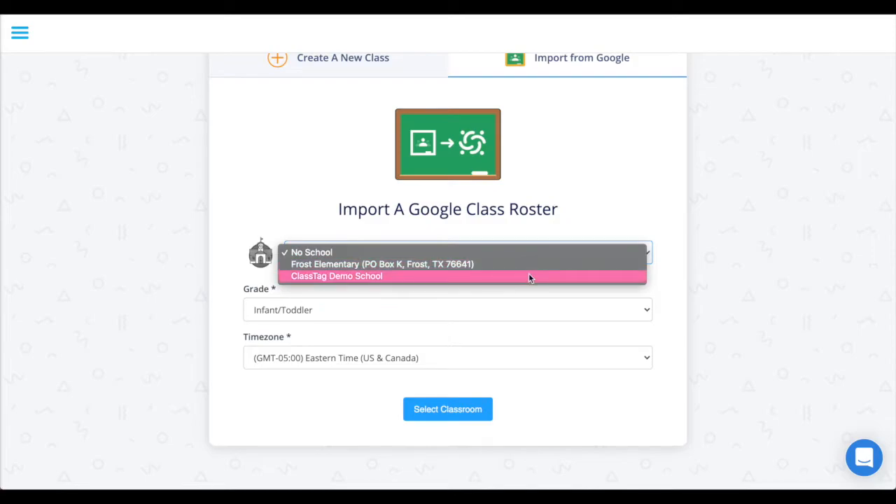
{"action": "left_click", "coordinate": [336, 276]}
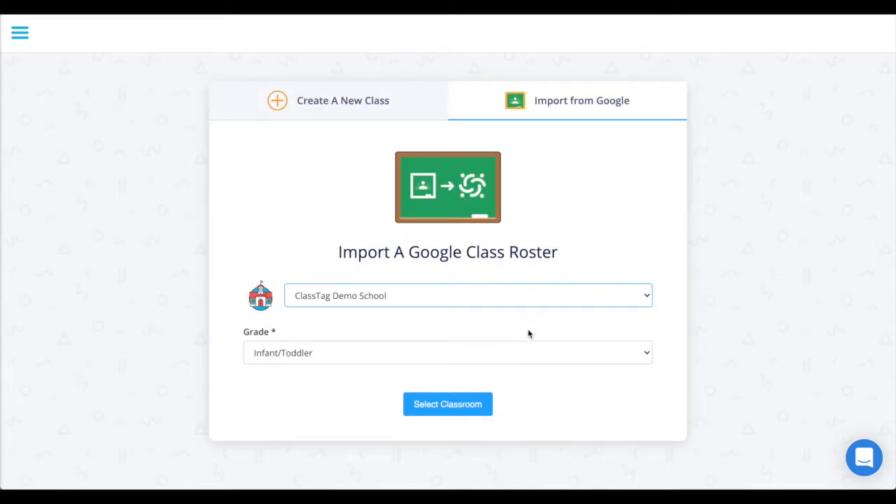
{"action": "left_click", "coordinate": [448, 353]}
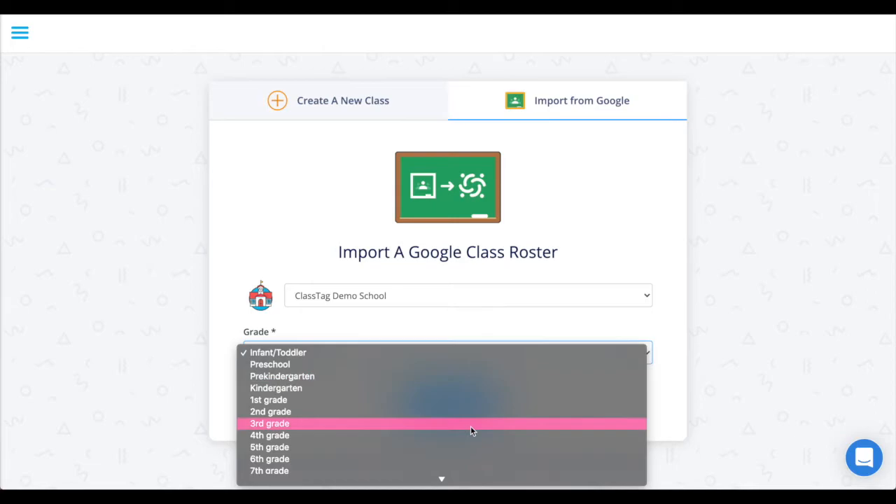
{"action": "left_click", "coordinate": [270, 423]}
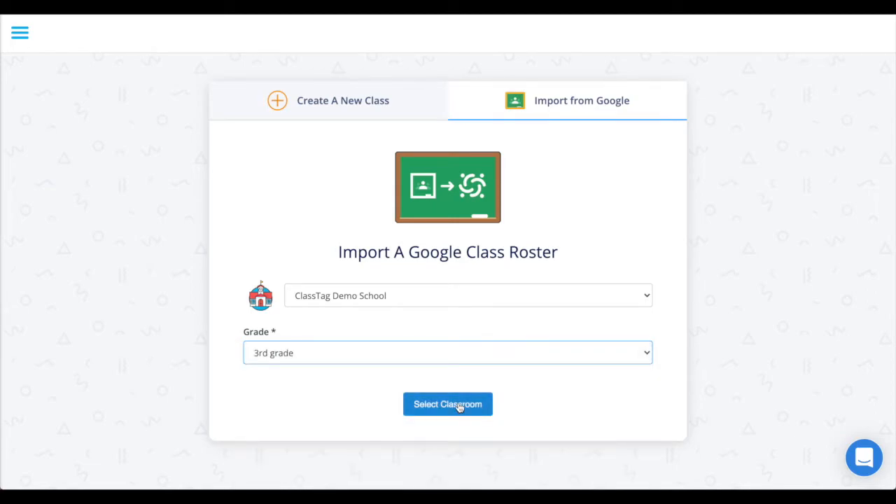
Step: Import the Google class Ms. O'Connell's Brilliant Third Graders
{"action": "left_click", "coordinate": [447, 404]}
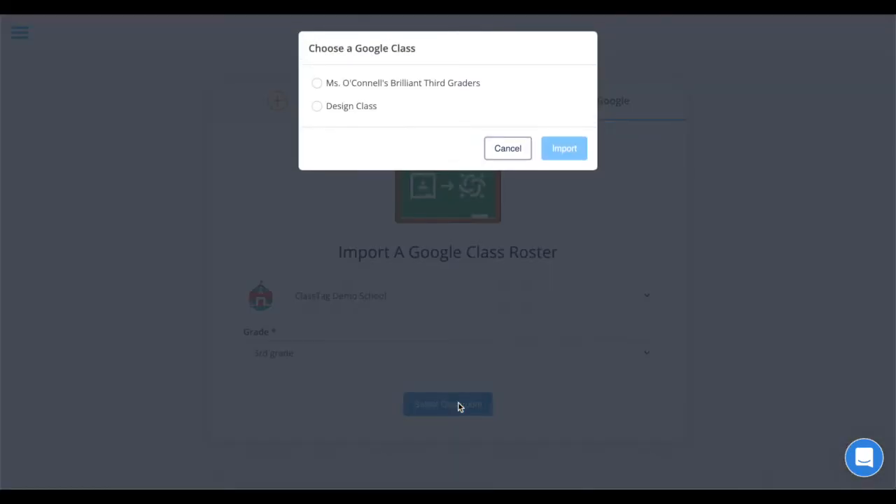
{"action": "mouse_move", "coordinate": [451, 98]}
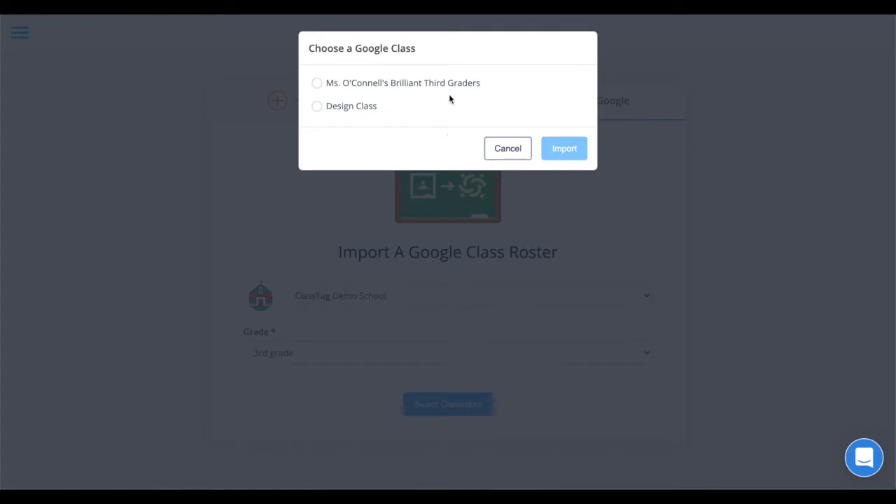
{"action": "left_click", "coordinate": [317, 82]}
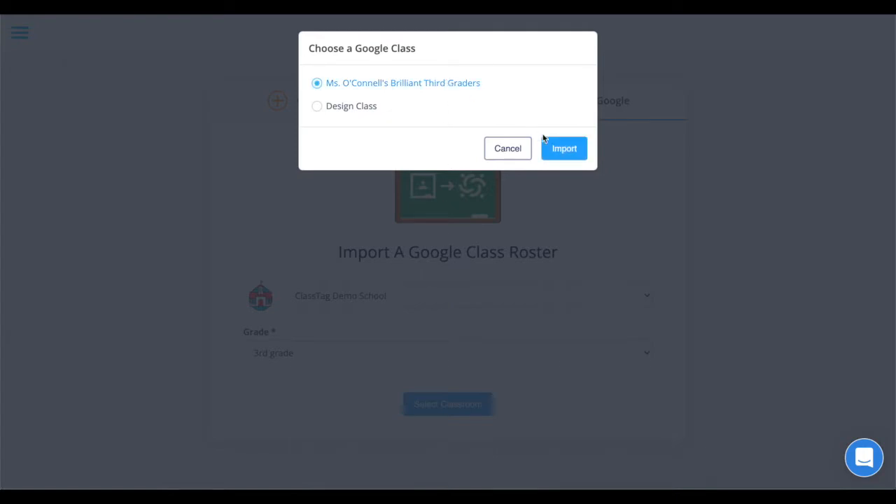
{"action": "left_click", "coordinate": [564, 148]}
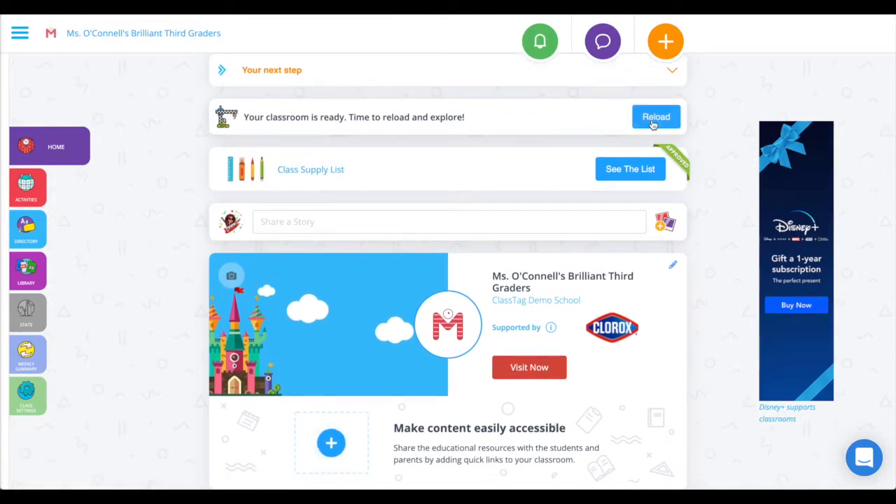
Step: Reload the new classroom from the classroom-ready banner
{"action": "left_click", "coordinate": [657, 117]}
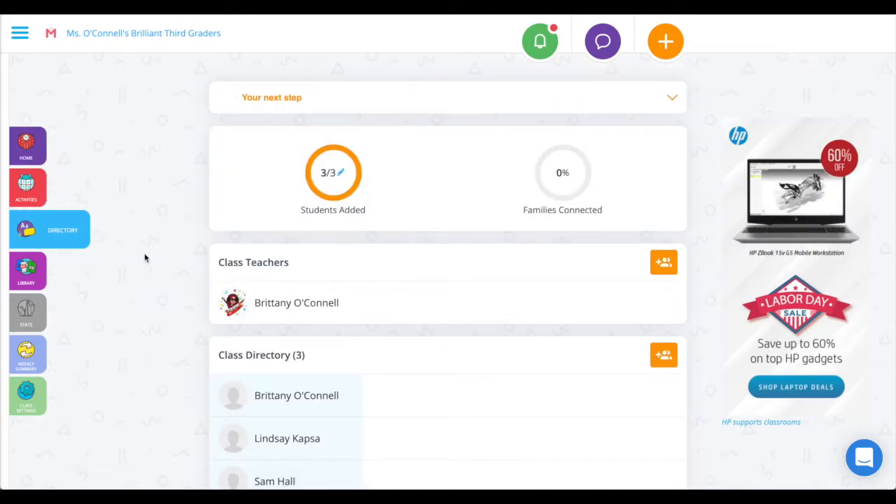
{"action": "scroll", "scroll_direction": "down", "scroll_amount": 3}
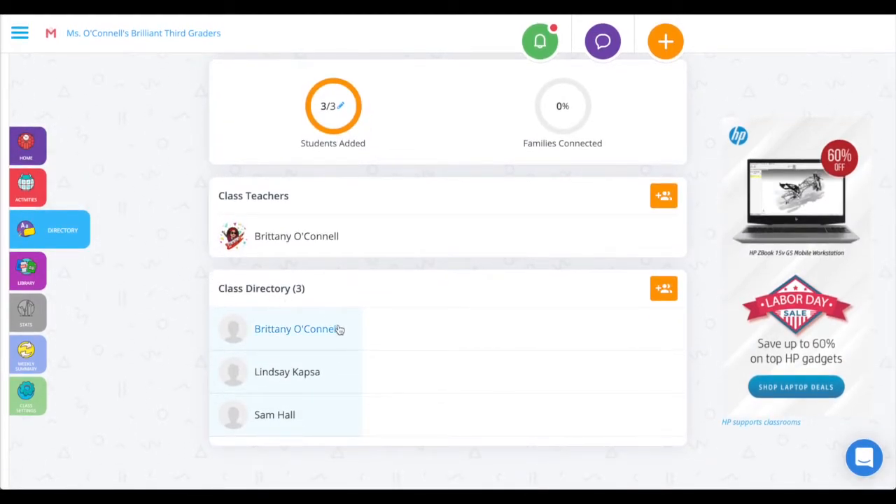
{"action": "mouse_move", "coordinate": [348, 421]}
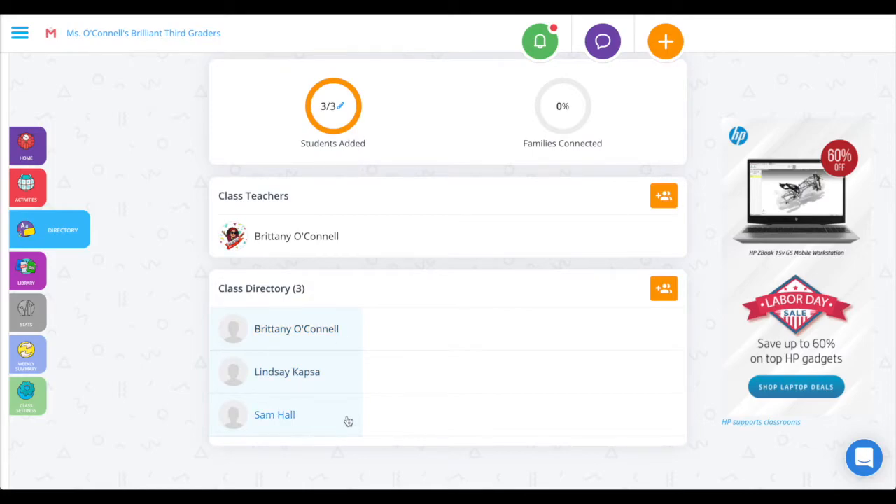
{"action": "mouse_move", "coordinate": [407, 459]}
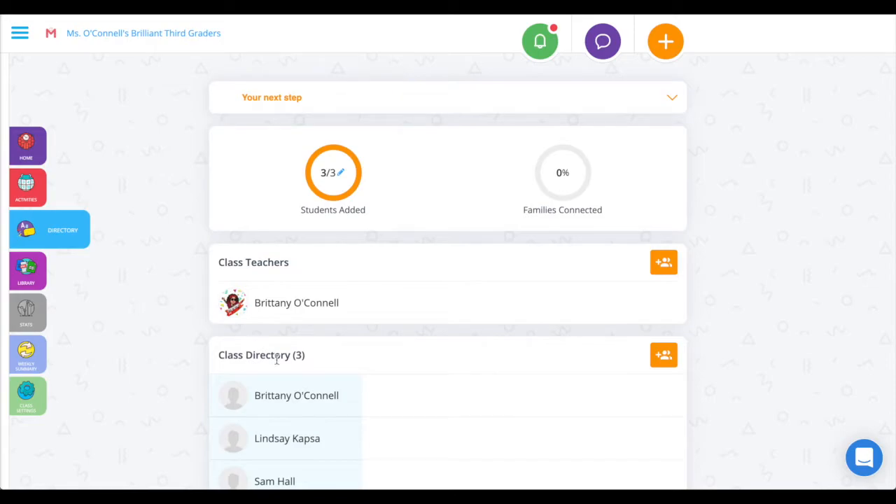
Step: Start a guardian invite for the first student and enter the parent's email
{"action": "left_click", "coordinate": [296, 395]}
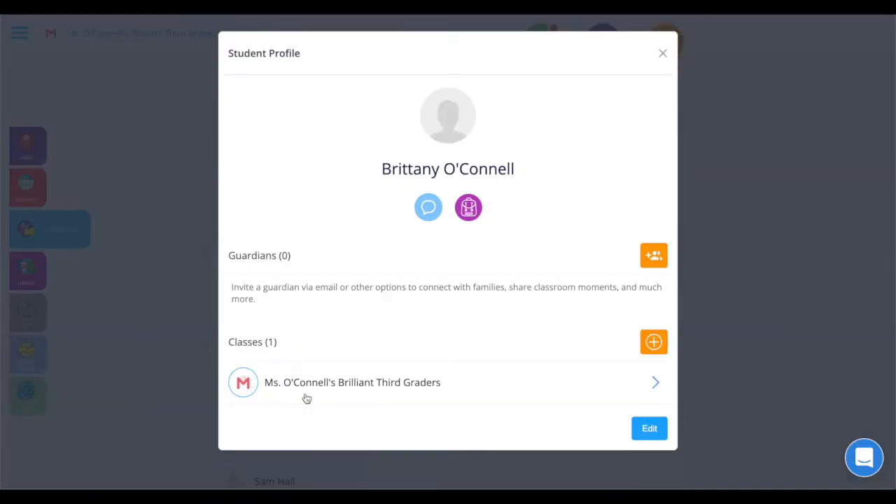
{"action": "mouse_move", "coordinate": [621, 264]}
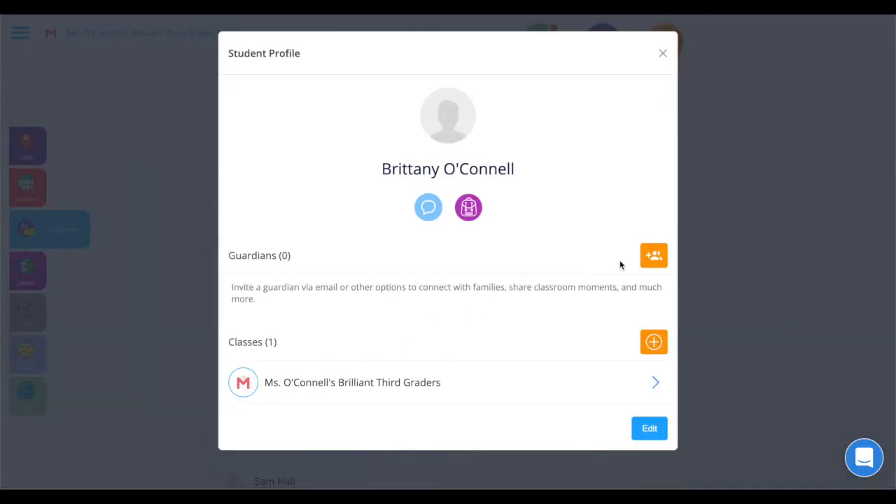
{"action": "left_click", "coordinate": [654, 256]}
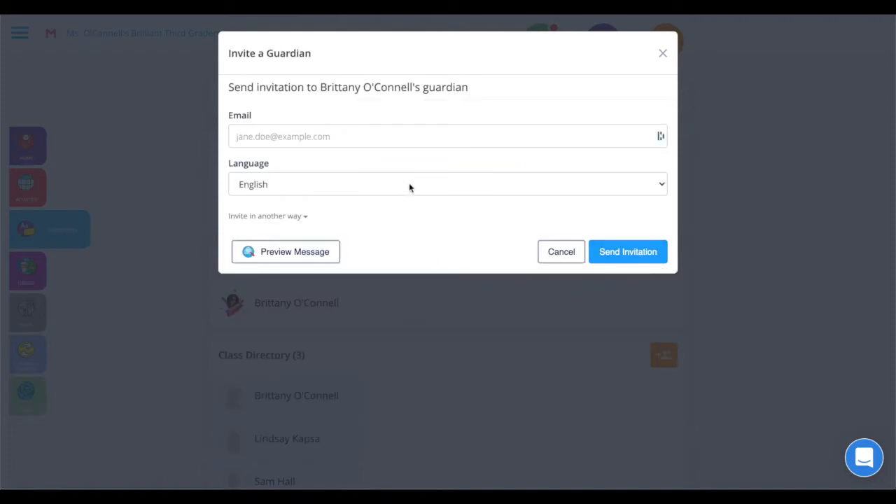
{"action": "type", "text": "parent@g"}
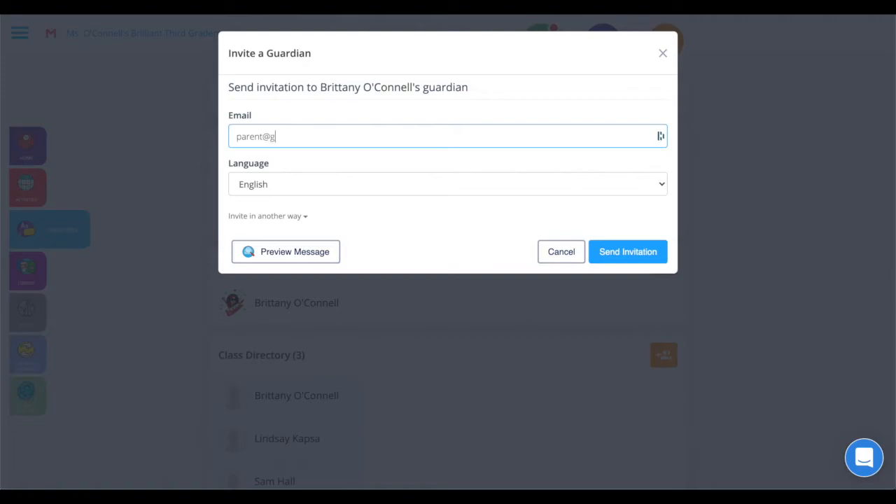
{"action": "type", "text": "mail.com"}
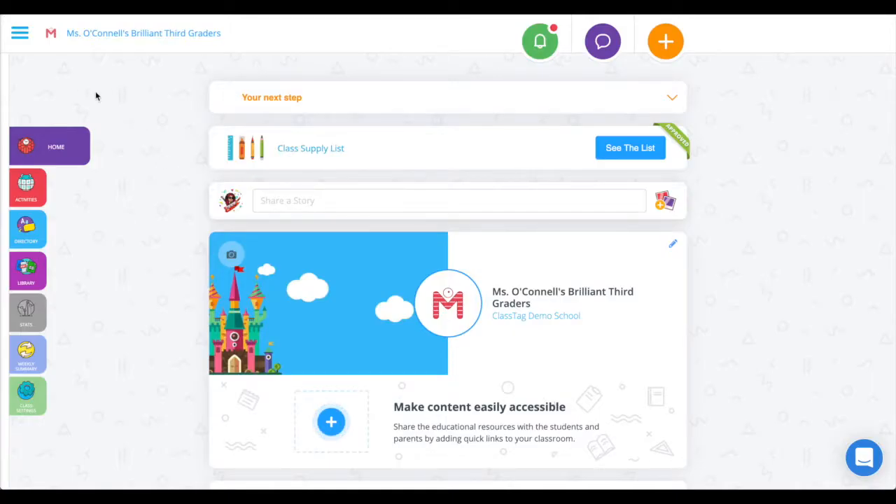
Step: Start a new class and set its school to ClassTag Demo School
{"action": "left_click", "coordinate": [20, 33]}
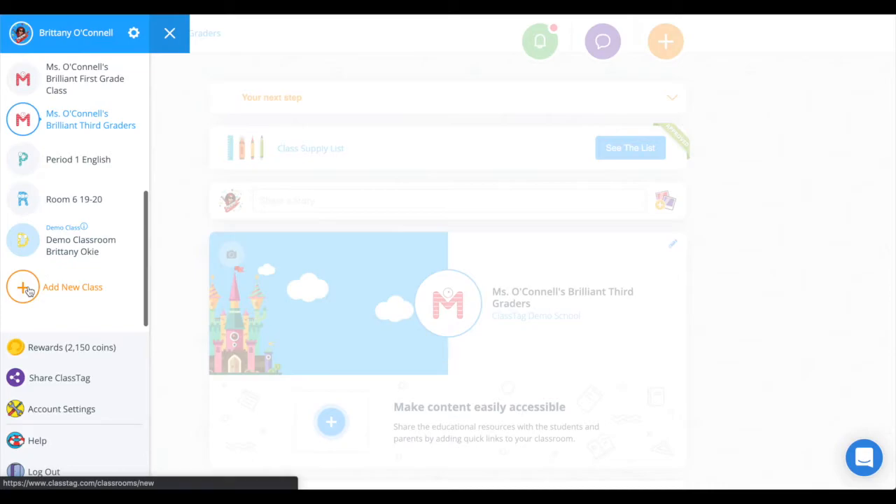
{"action": "left_click", "coordinate": [23, 287]}
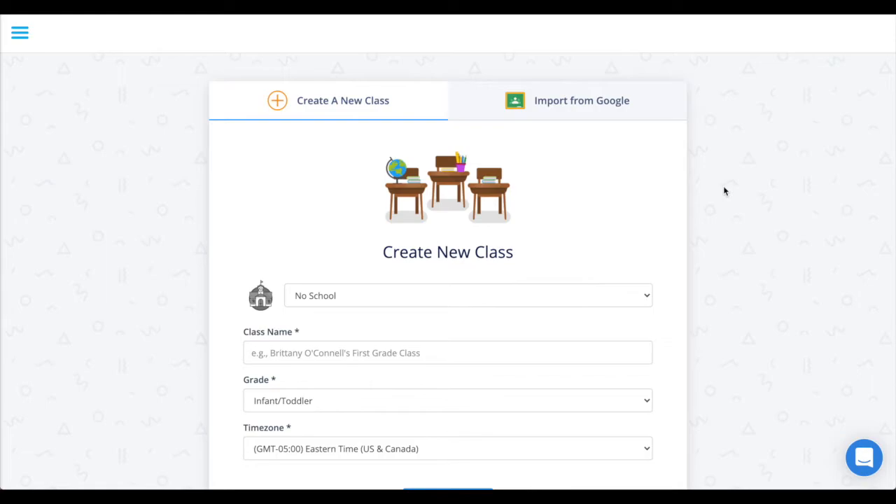
{"action": "scroll", "scroll_direction": "down", "scroll_amount": 3}
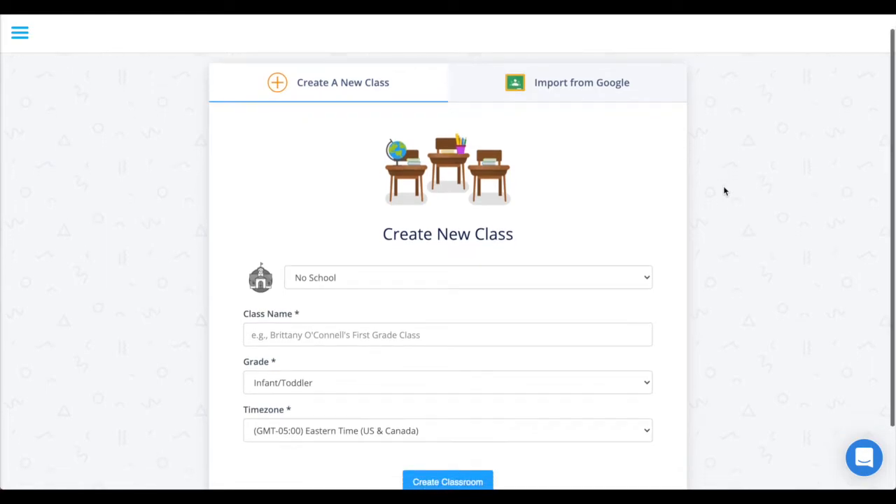
{"action": "scroll", "scroll_direction": "down", "scroll_amount": 3}
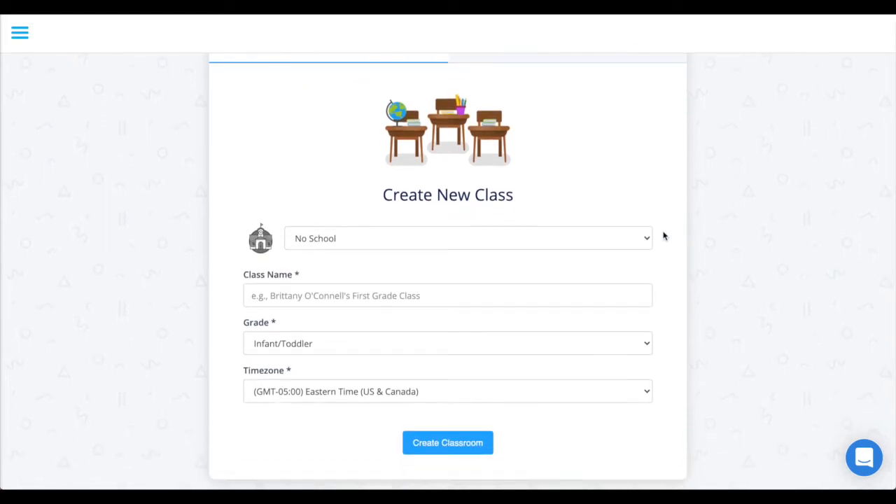
{"action": "left_click", "coordinate": [468, 238]}
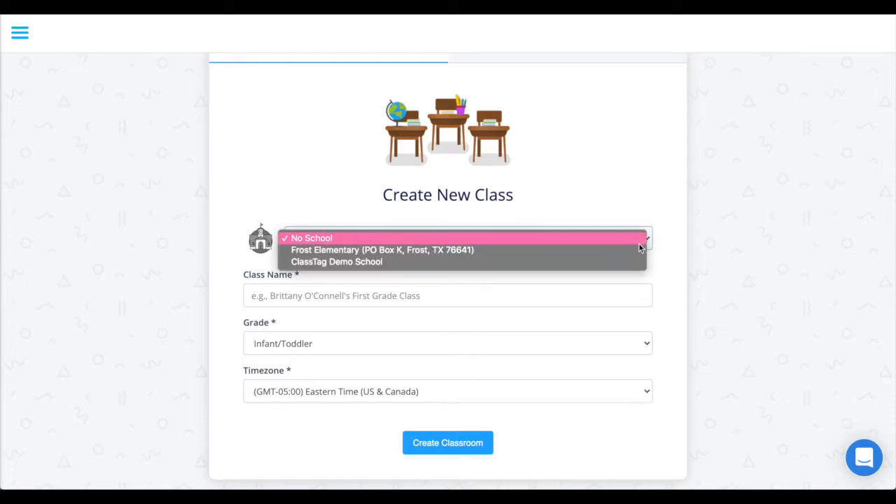
{"action": "left_click", "coordinate": [337, 262]}
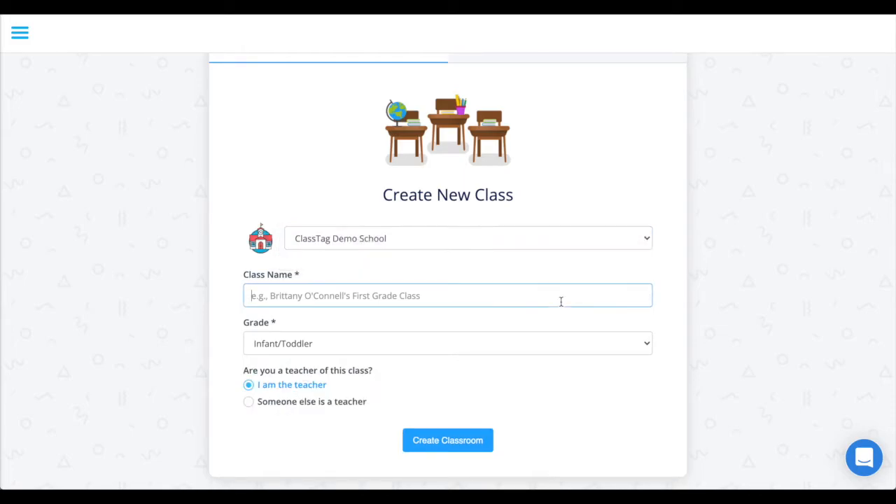
Step: Name it Ms. Frizzle's Fabulous Fourth Graders, choose 4th grade, and create the classroom
{"action": "type", "text": "M"}
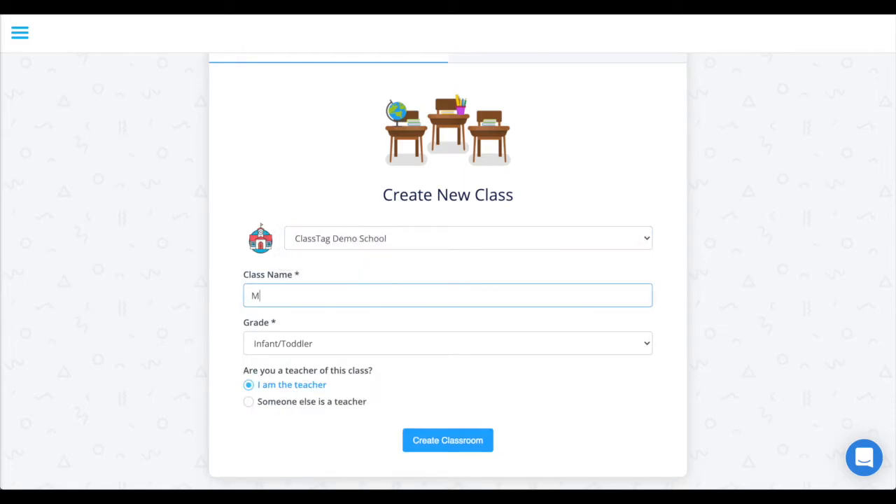
{"action": "type", "text": "s. Frizzle's Fabu"}
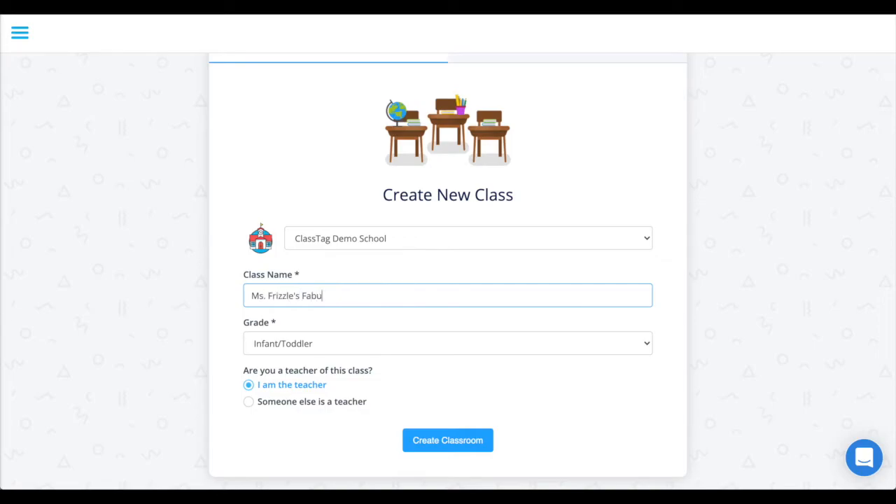
{"action": "type", "text": "lous Fourth"}
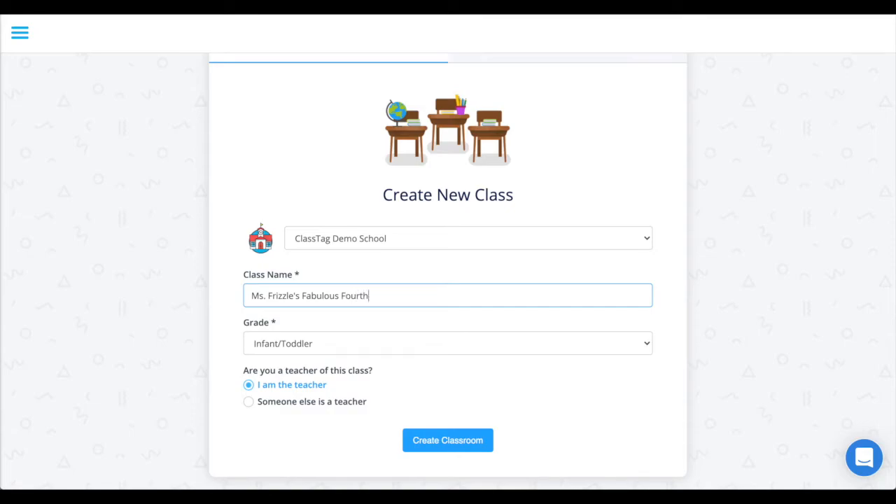
{"action": "type", "text": "Graders"}
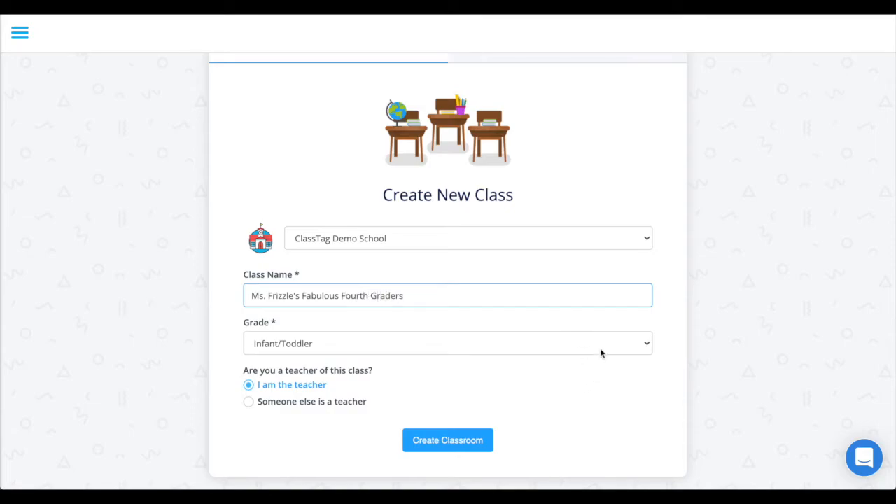
{"action": "left_click", "coordinate": [448, 344]}
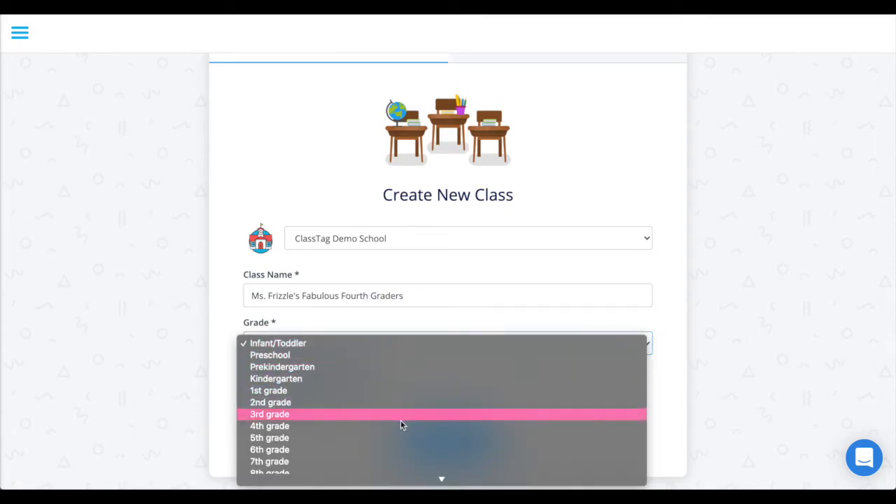
{"action": "left_click", "coordinate": [268, 426]}
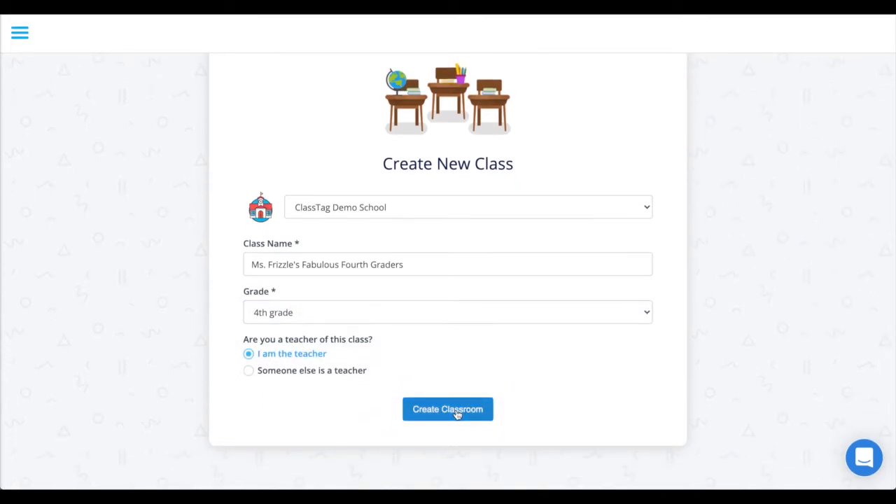
{"action": "left_click", "coordinate": [448, 409]}
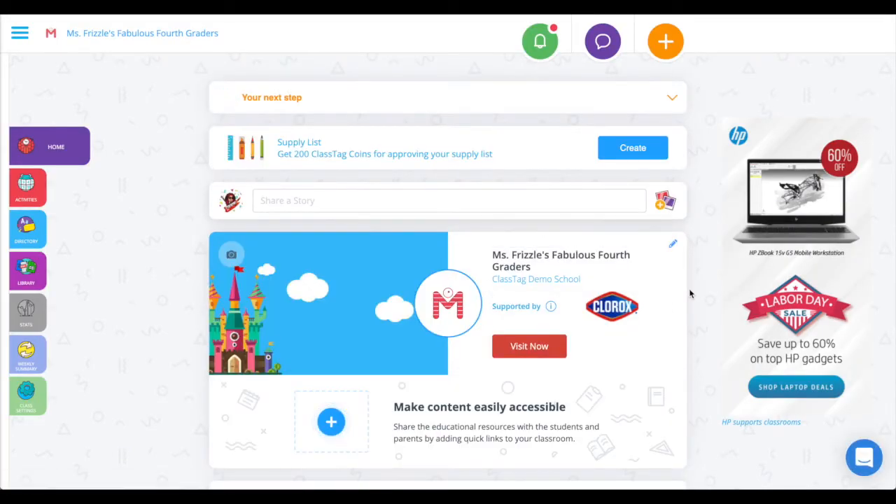
Step: Scroll the Fabulous Fourth Graders home page to view its supply list and story feed
{"action": "scroll", "scroll_direction": "down", "scroll_amount": 3}
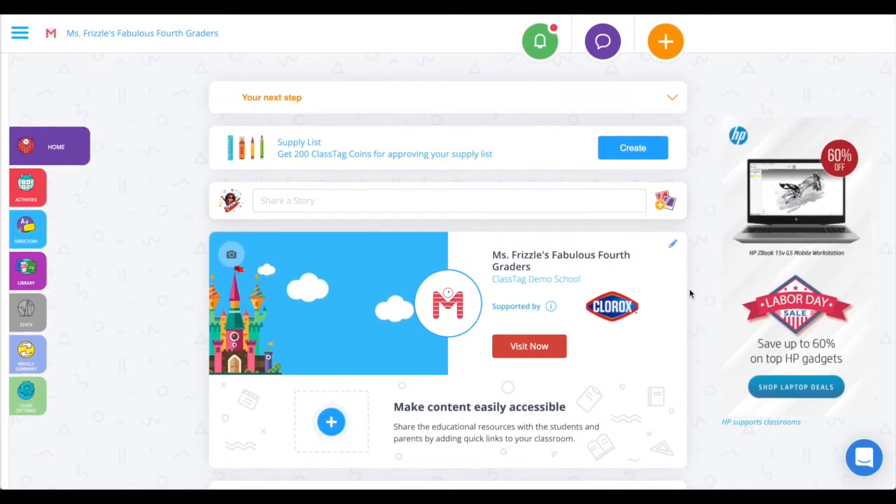
{"action": "mouse_move", "coordinate": [568, 152]}
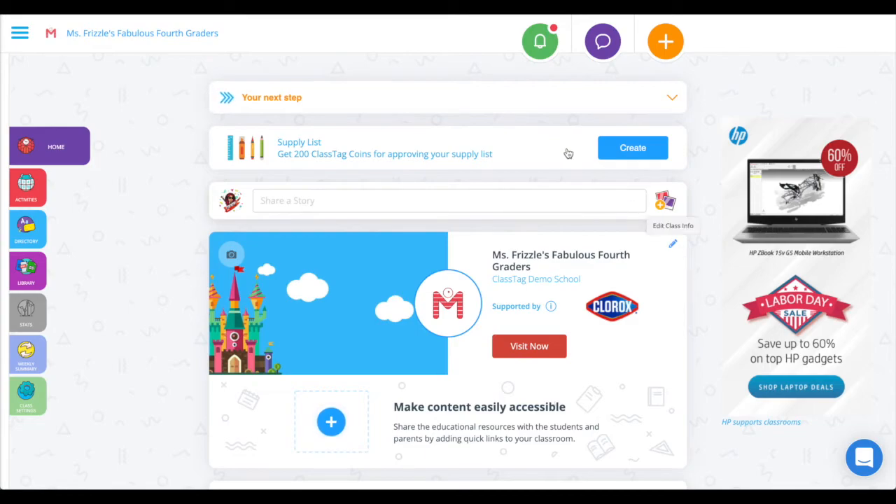
{"action": "mouse_move", "coordinate": [118, 185]}
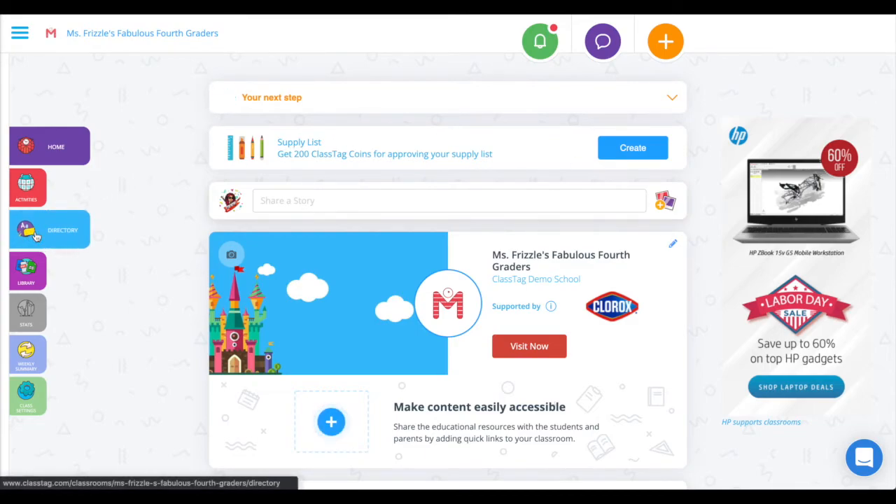
Step: In the Directory, change the expected student count to 16
{"action": "left_click", "coordinate": [49, 229]}
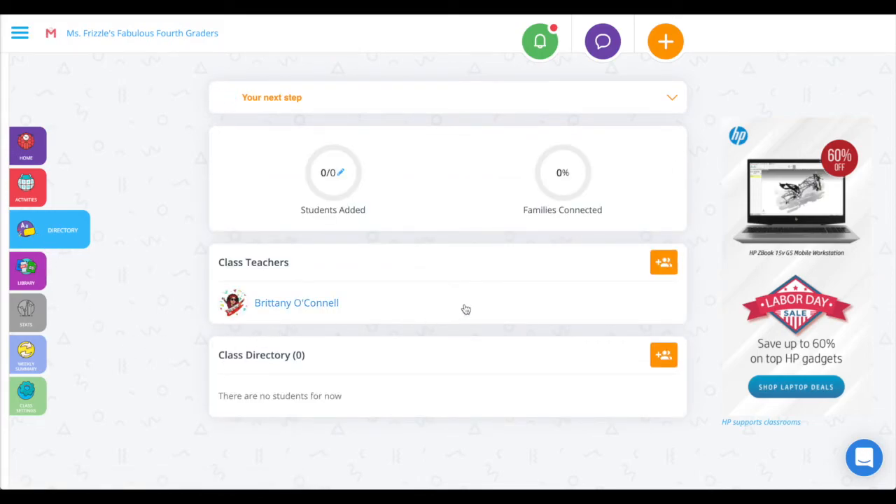
{"action": "left_click", "coordinate": [344, 172]}
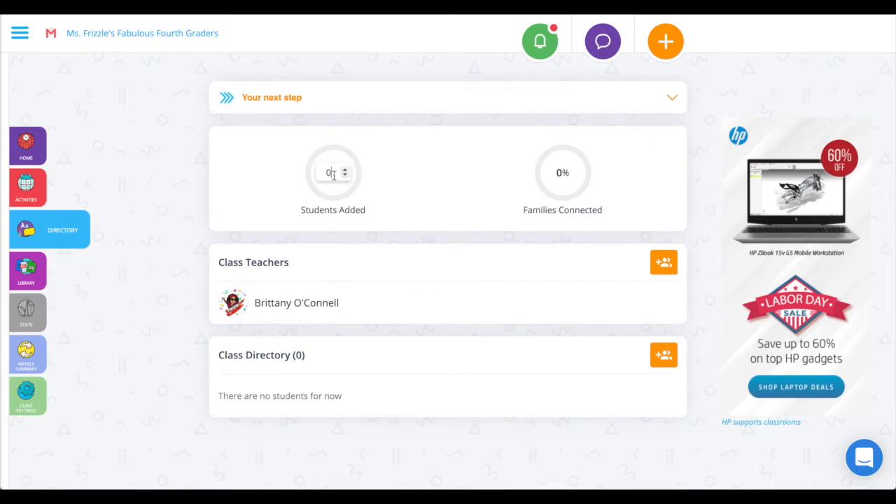
{"action": "type", "text": "16"}
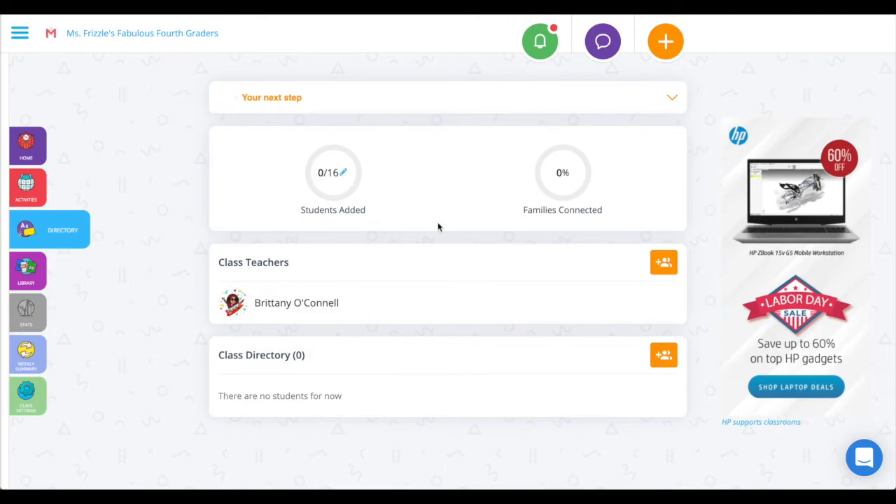
{"action": "left_click", "coordinate": [664, 355]}
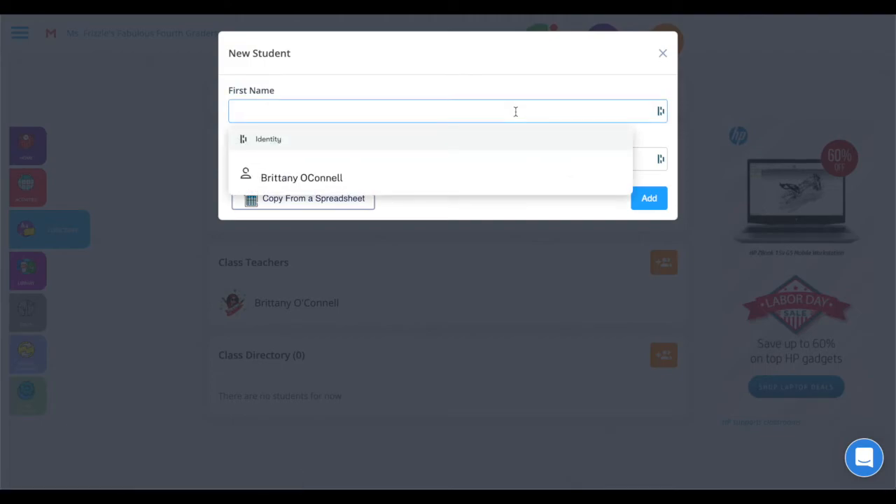
{"action": "type", "text": "Jones"}
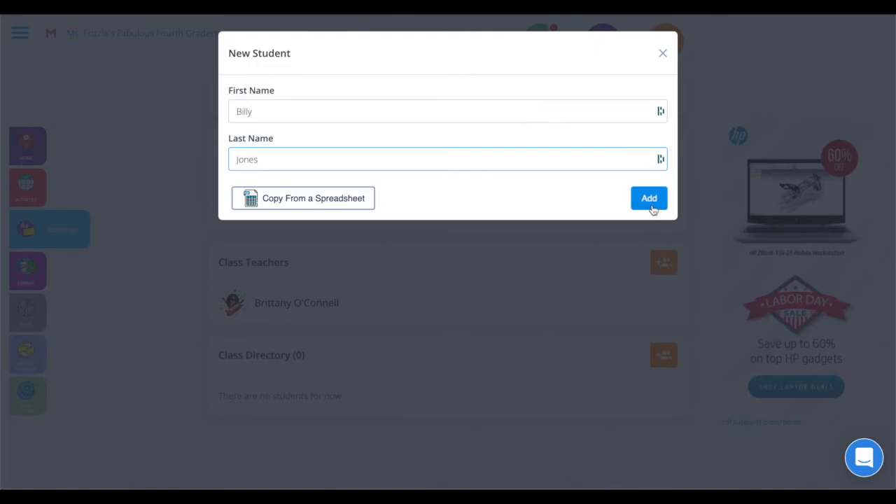
{"action": "left_click", "coordinate": [649, 198]}
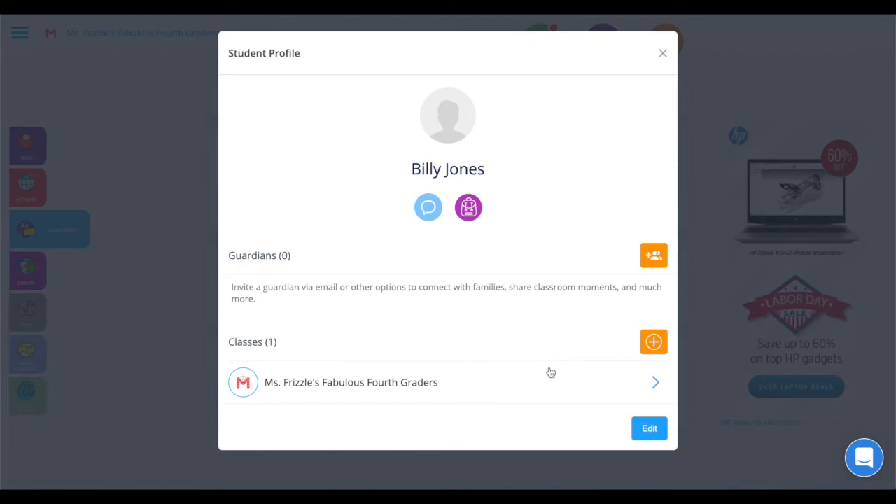
{"action": "mouse_move", "coordinate": [653, 269]}
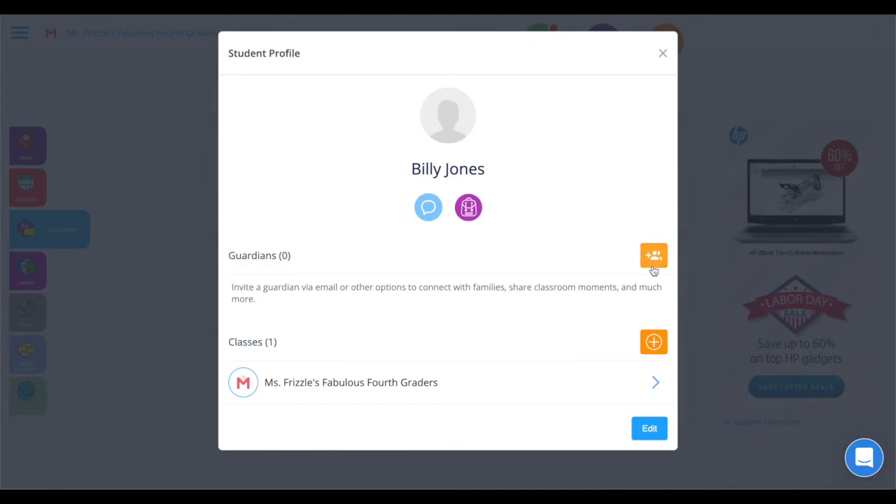
{"action": "left_click", "coordinate": [653, 255]}
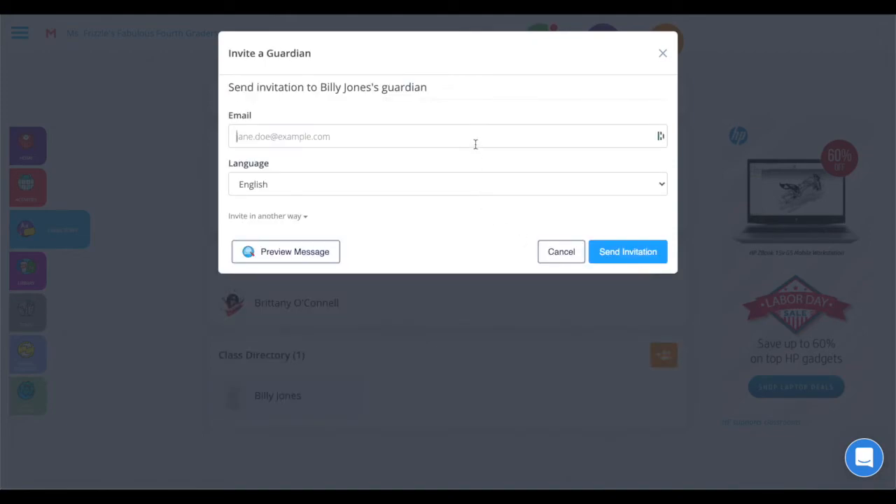
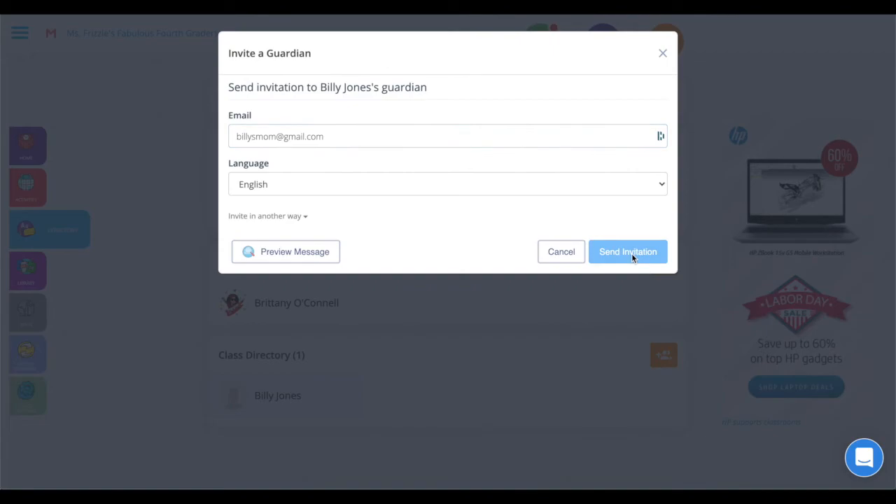
{"action": "left_click", "coordinate": [628, 252]}
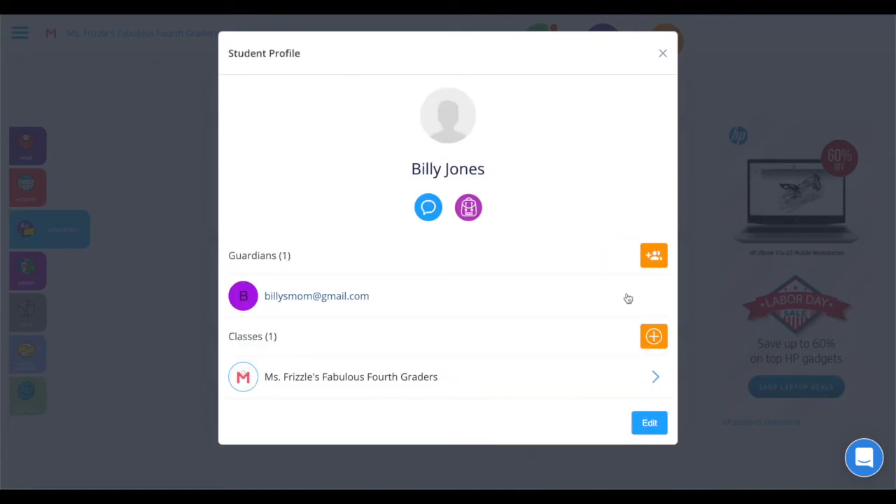
{"action": "mouse_move", "coordinate": [589, 233]}
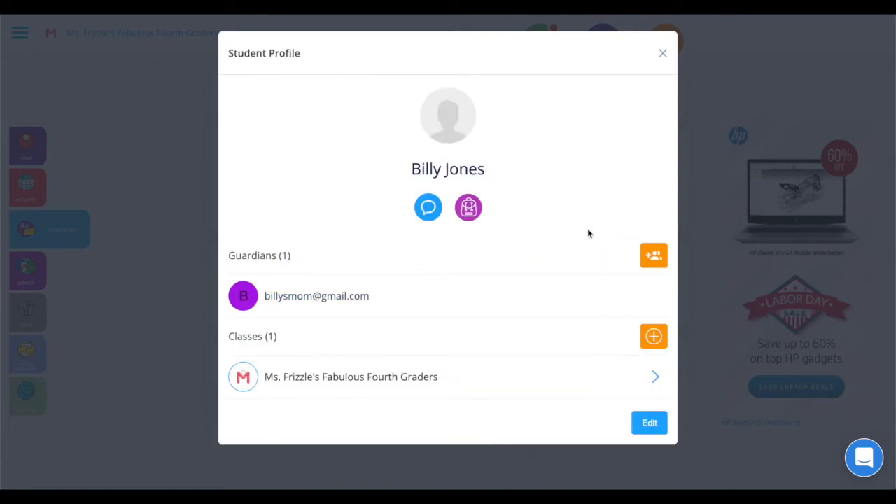
{"action": "left_click", "coordinate": [662, 53]}
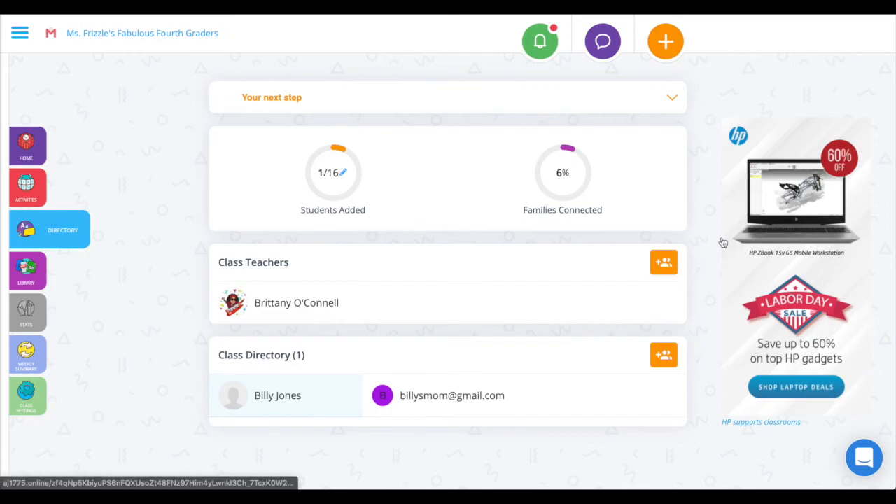
{"action": "mouse_move", "coordinate": [672, 360]}
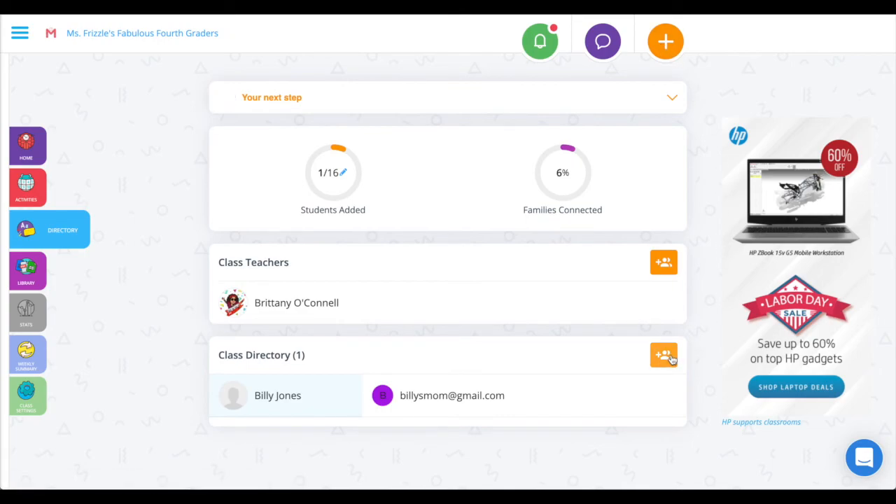
Step: Start adding more students from Class Directory and choose Copy From a Spreadsheet
{"action": "left_click", "coordinate": [663, 355]}
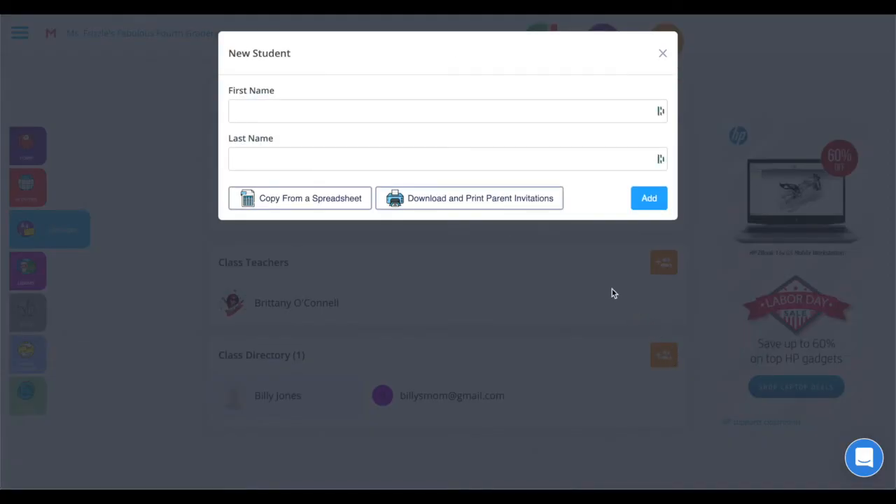
{"action": "mouse_move", "coordinate": [348, 206]}
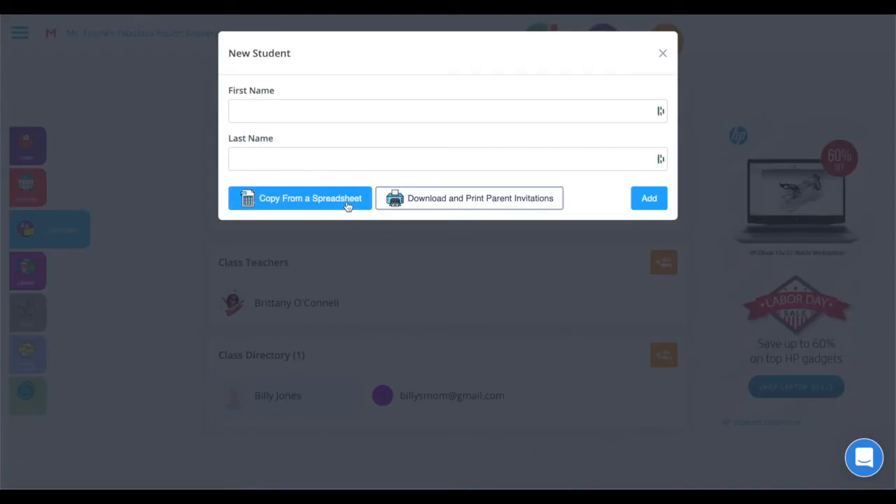
{"action": "left_click", "coordinate": [299, 199]}
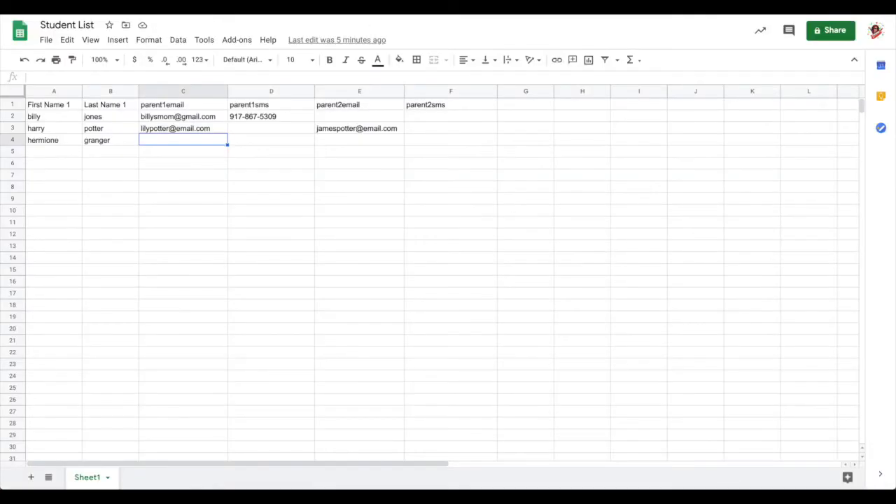
Step: Select cells A2 to F5, the three student rows with guardian contacts, for copying
{"action": "left_click", "coordinate": [34, 117]}
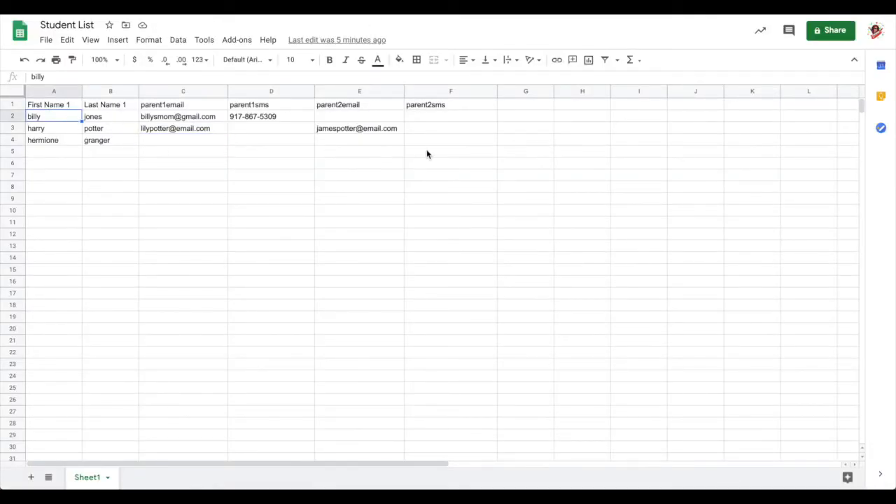
{"action": "left_click_drag", "start_coordinate": [34, 116], "coordinate": [451, 150]}
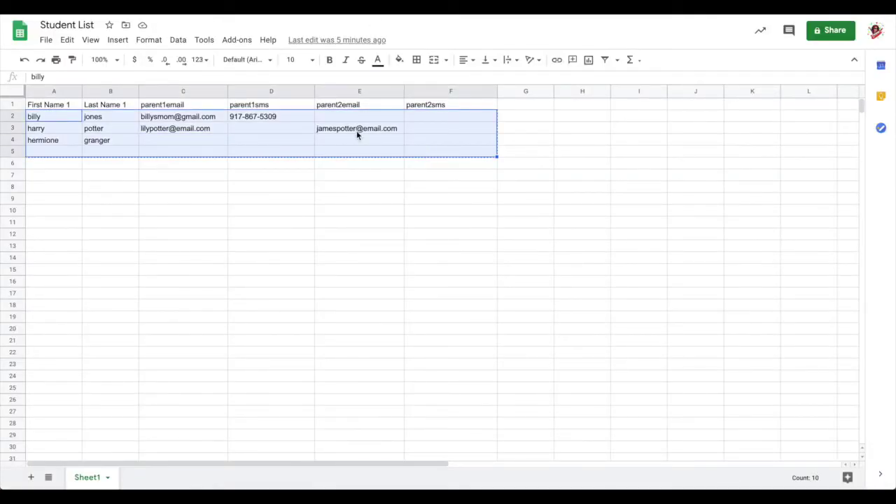
{"action": "mouse_move", "coordinate": [393, 91]}
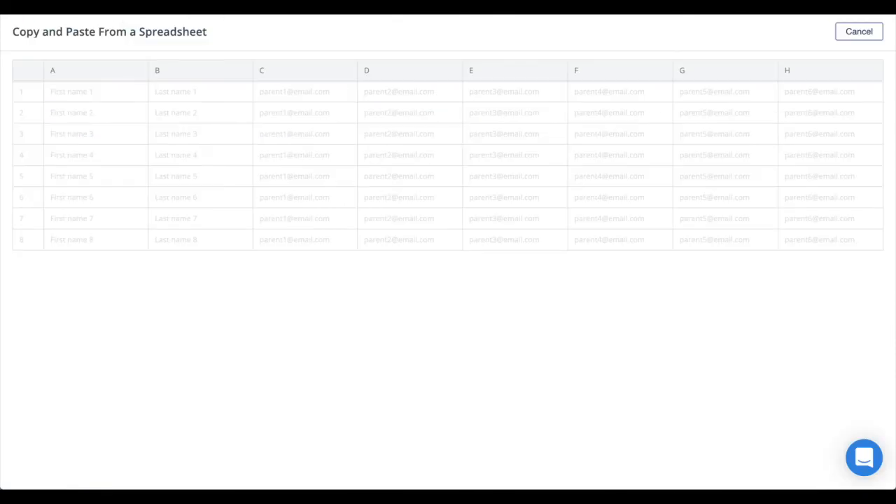
Step: Paste the copied roster into the Paste Here area and import the three students
{"action": "right_click", "coordinate": [91, 113]}
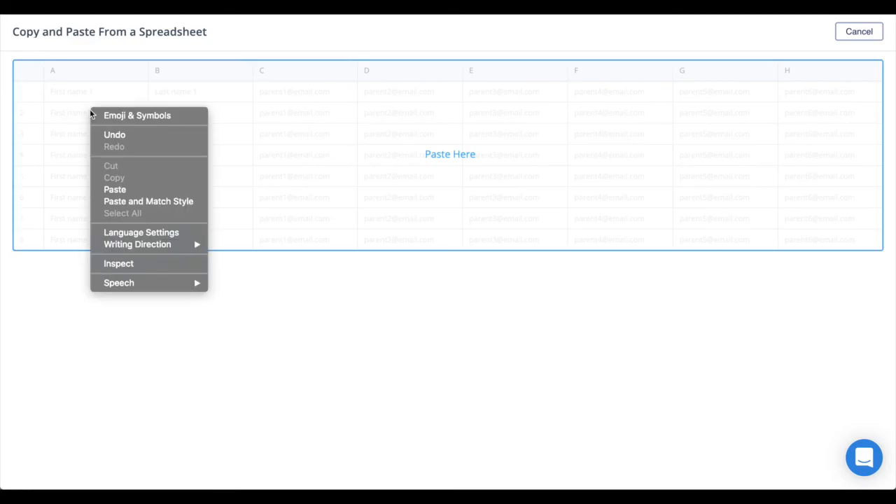
{"action": "left_click", "coordinate": [115, 189]}
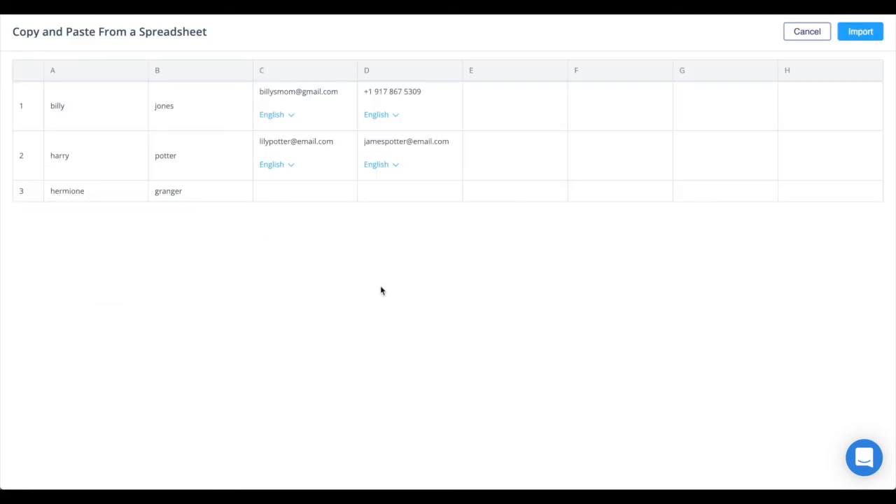
{"action": "left_click", "coordinate": [861, 32]}
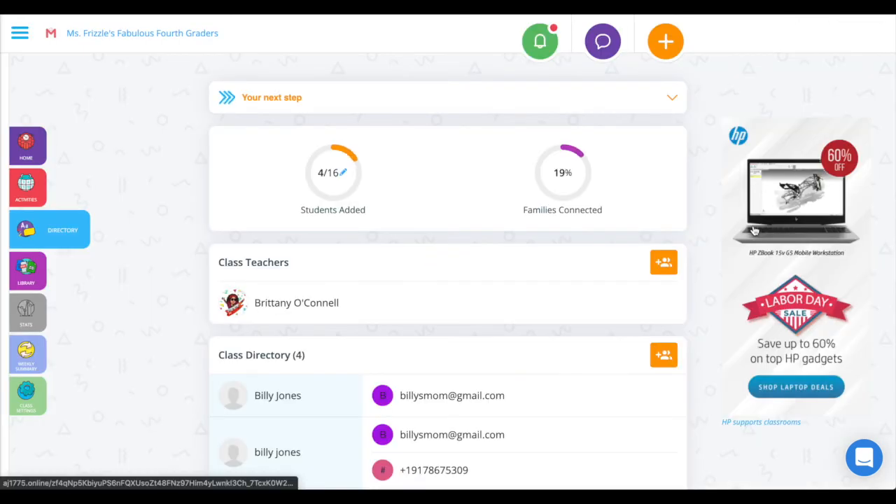
{"action": "scroll", "scroll_direction": "down", "scroll_amount": 3}
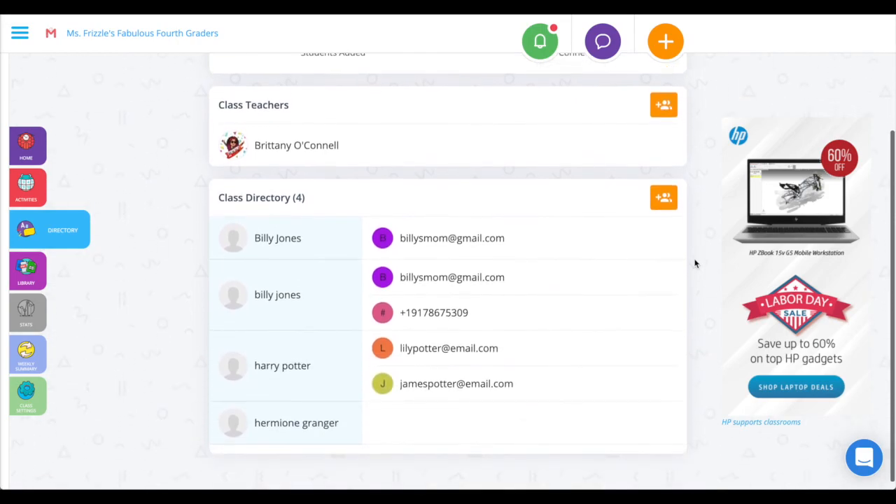